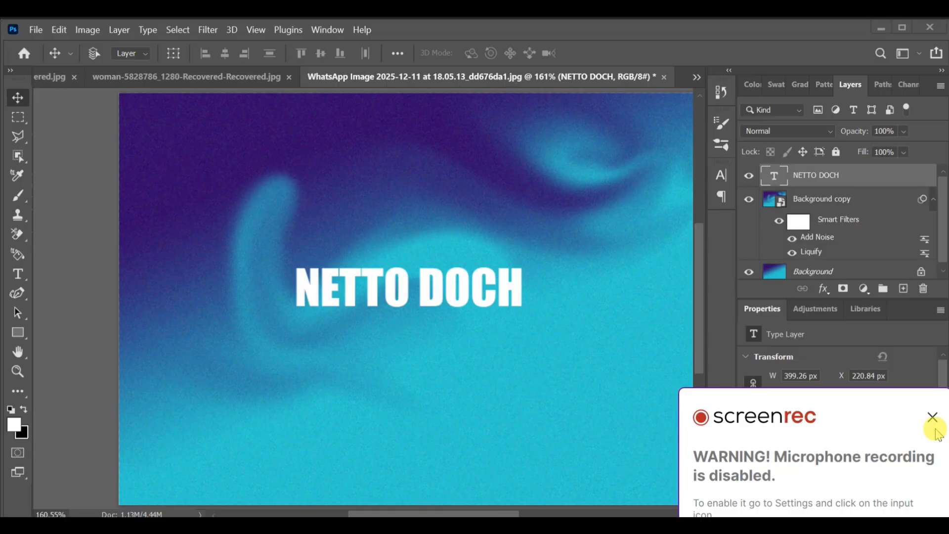
Dismiss the recorder popup, leaving the original portrait photo with its single Background layer
{"action": "left_click", "coordinate": [932, 417]}
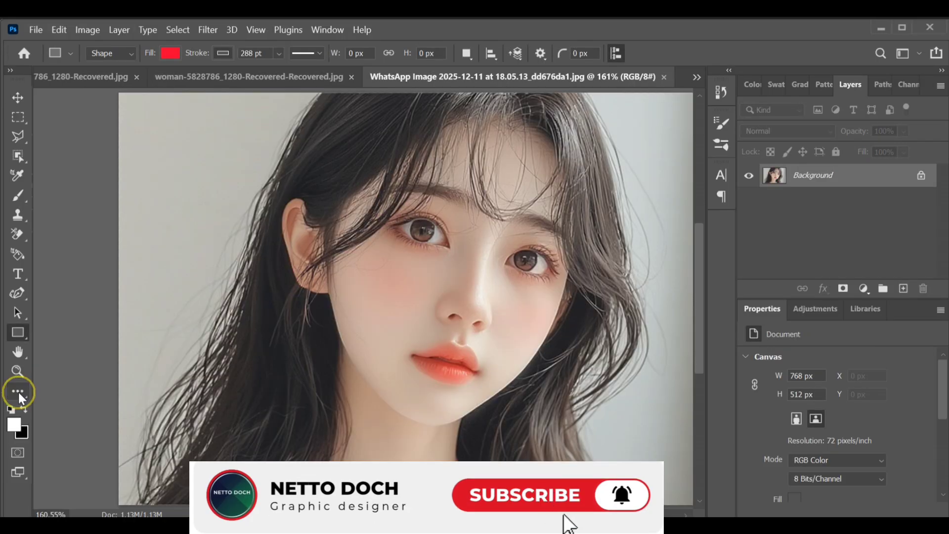
Cover the portrait with a diagonal Purple_19 purple-to-cyan gradient using the Gradient Tool
{"action": "left_click", "coordinate": [18, 391]}
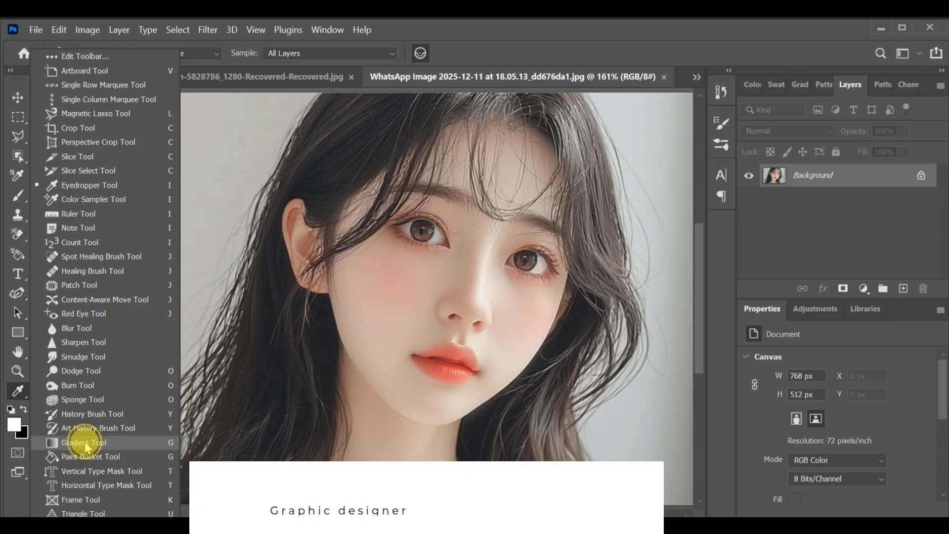
{"action": "left_click", "coordinate": [83, 442]}
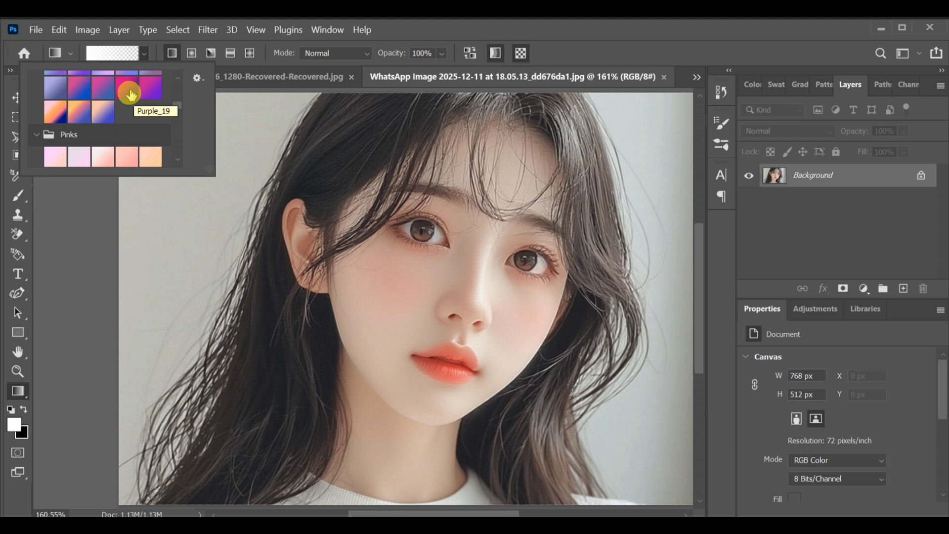
{"action": "left_click", "coordinate": [127, 90]}
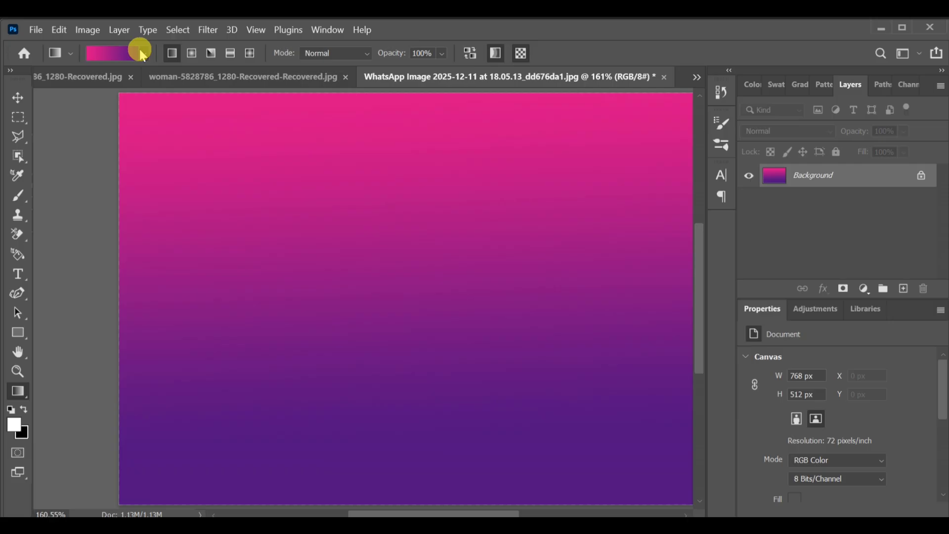
{"action": "left_click", "coordinate": [80, 123]}
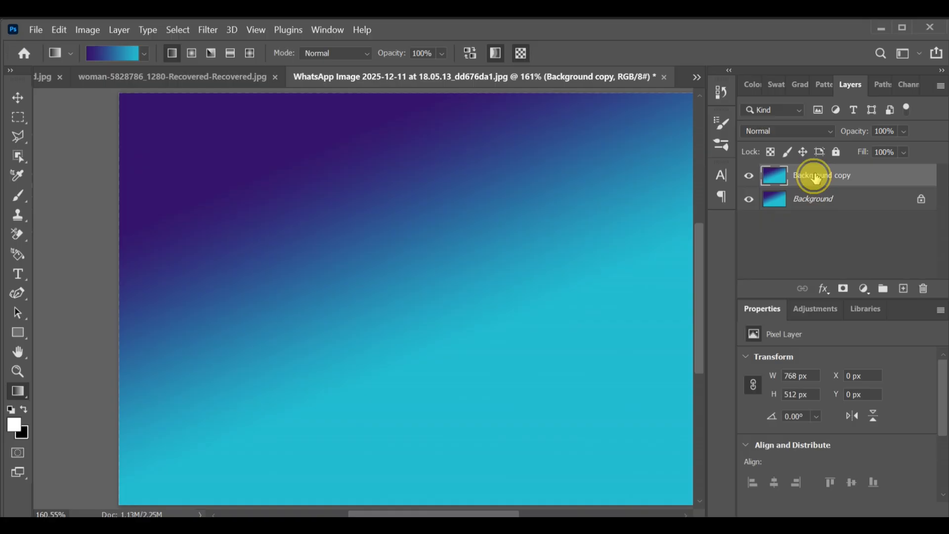
Convert the Background copy gradient layer into an embedded smart object
{"action": "right_click", "coordinate": [821, 175]}
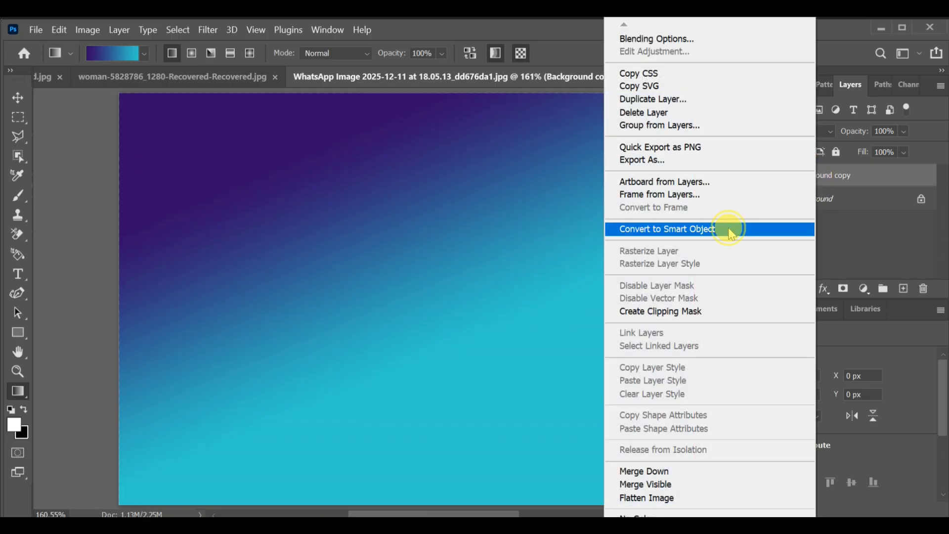
{"action": "left_click", "coordinate": [666, 229]}
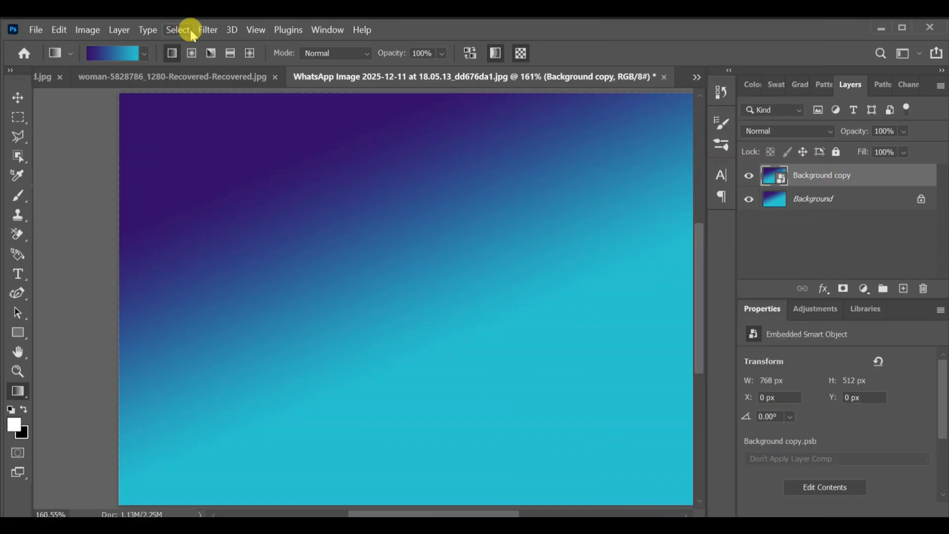
{"action": "left_click", "coordinate": [207, 29]}
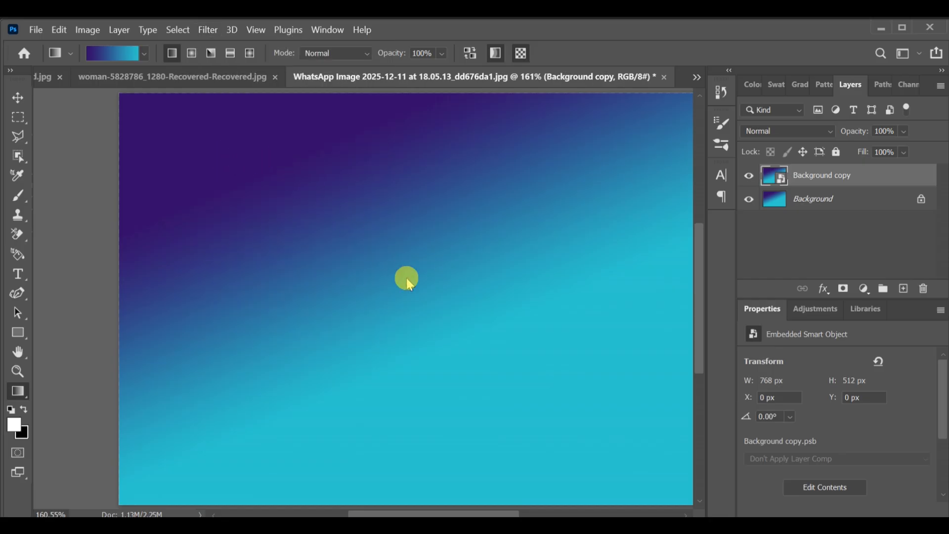
{"action": "mouse_move", "coordinate": [407, 273]}
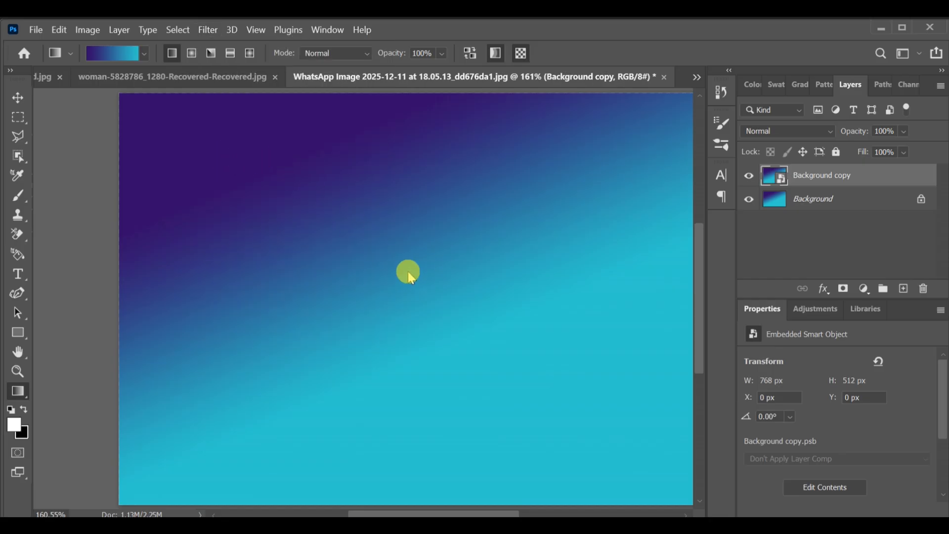
Liquify the gradient with Forward Warp, curling cyan into swirls at upper left and top centre
{"action": "left_click", "coordinate": [208, 30]}
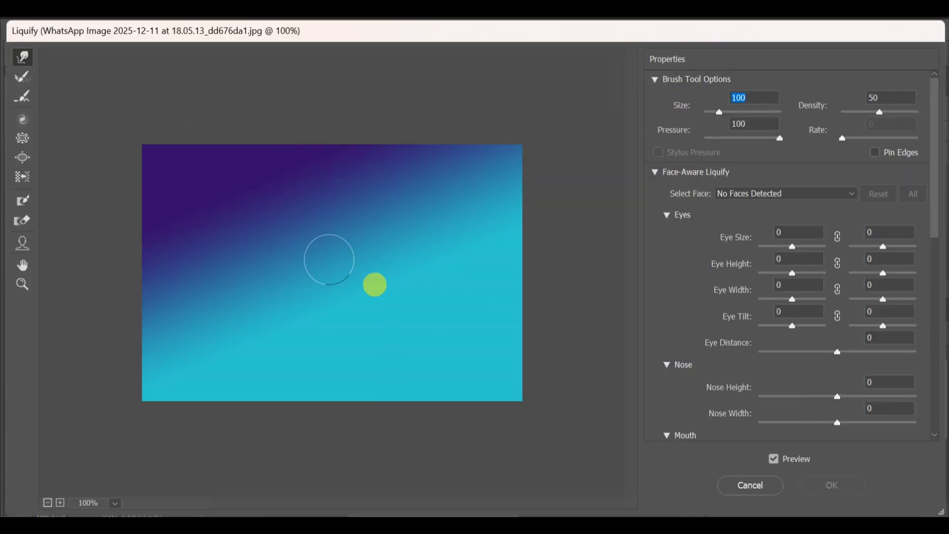
{"action": "left_click_drag", "start_coordinate": [376, 285], "coordinate": [245, 205]}
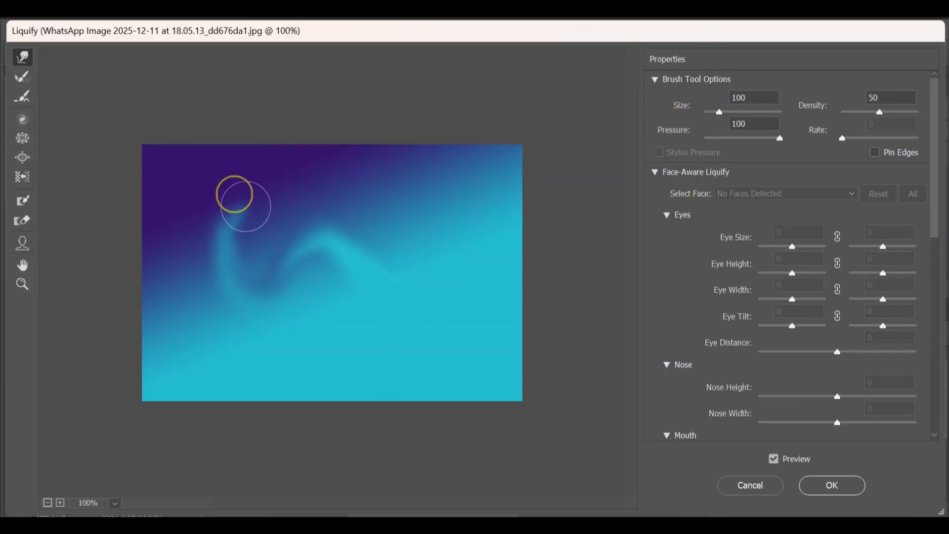
{"action": "left_click_drag", "start_coordinate": [233, 194], "coordinate": [254, 277]}
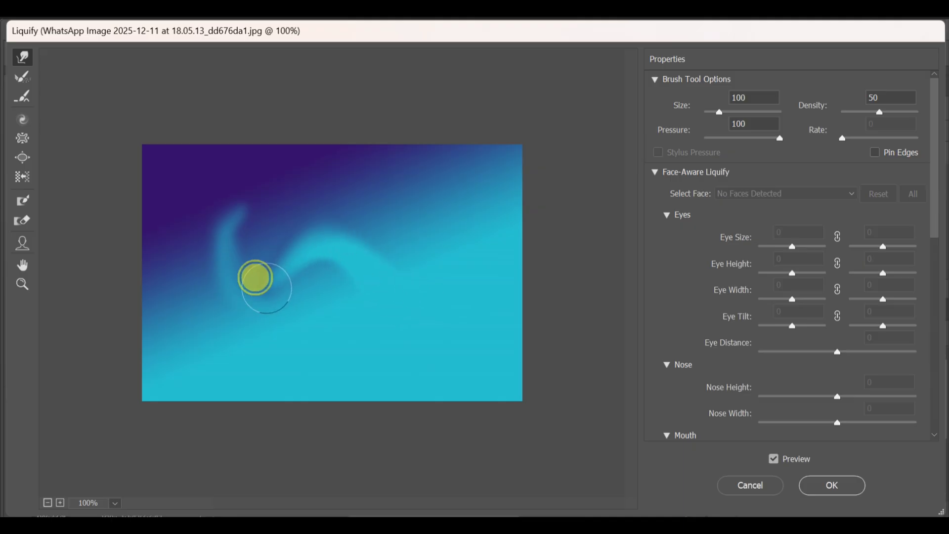
{"action": "left_click_drag", "start_coordinate": [257, 278], "coordinate": [219, 257]}
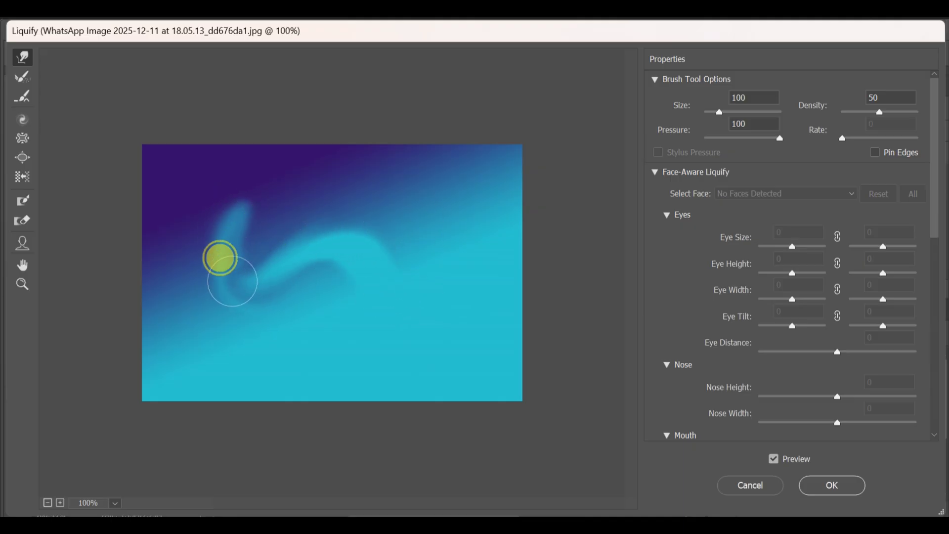
{"action": "left_click_drag", "start_coordinate": [219, 257], "coordinate": [386, 332]}
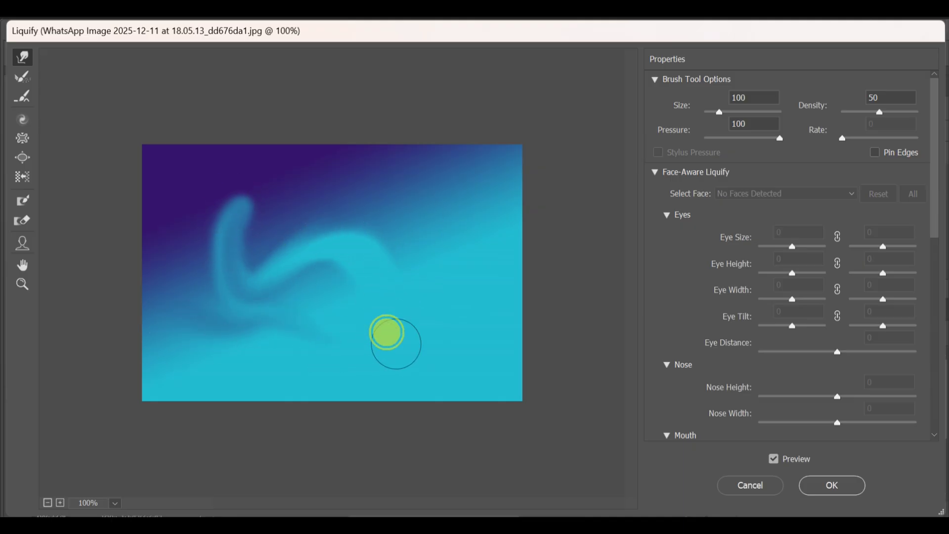
{"action": "left_click_drag", "start_coordinate": [385, 332], "coordinate": [386, 210]}
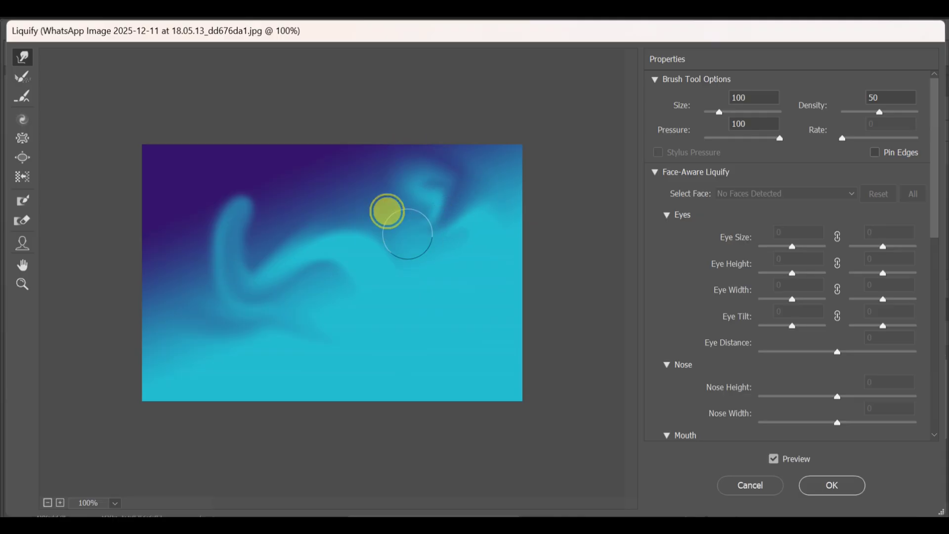
{"action": "left_click_drag", "start_coordinate": [386, 211], "coordinate": [271, 156]}
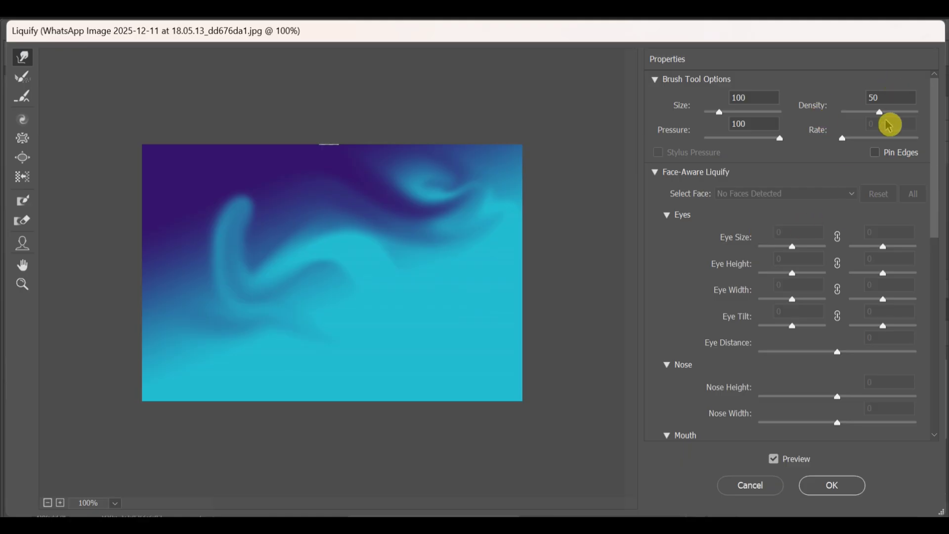
{"action": "left_click", "coordinate": [830, 485]}
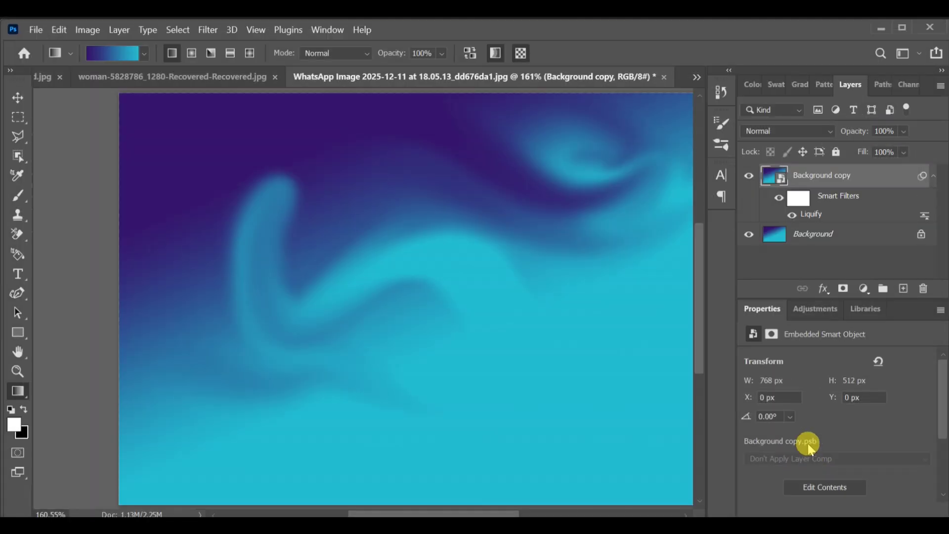
Apply Add Noise at about 5.35% with Uniform distribution as a smart filter
{"action": "left_click", "coordinate": [207, 29]}
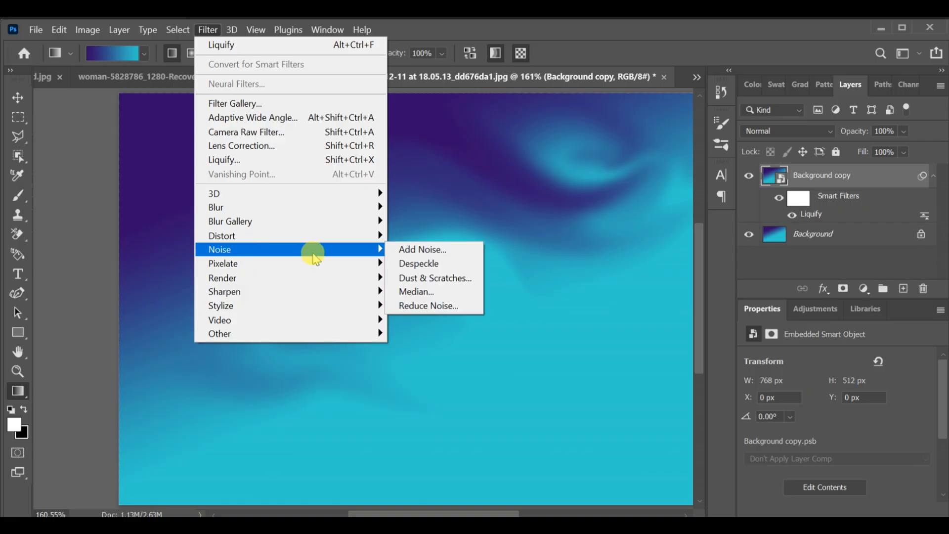
{"action": "left_click", "coordinate": [422, 249]}
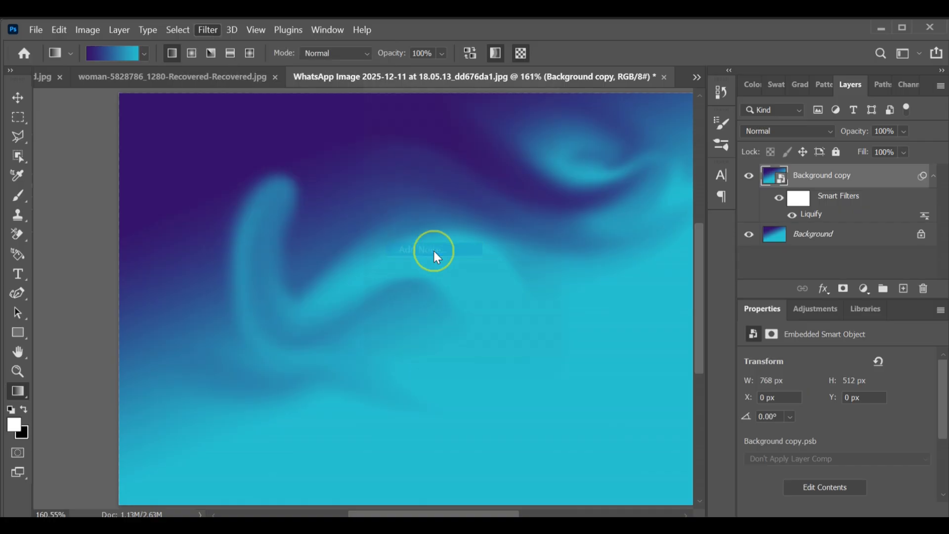
{"action": "left_click", "coordinate": [208, 29]}
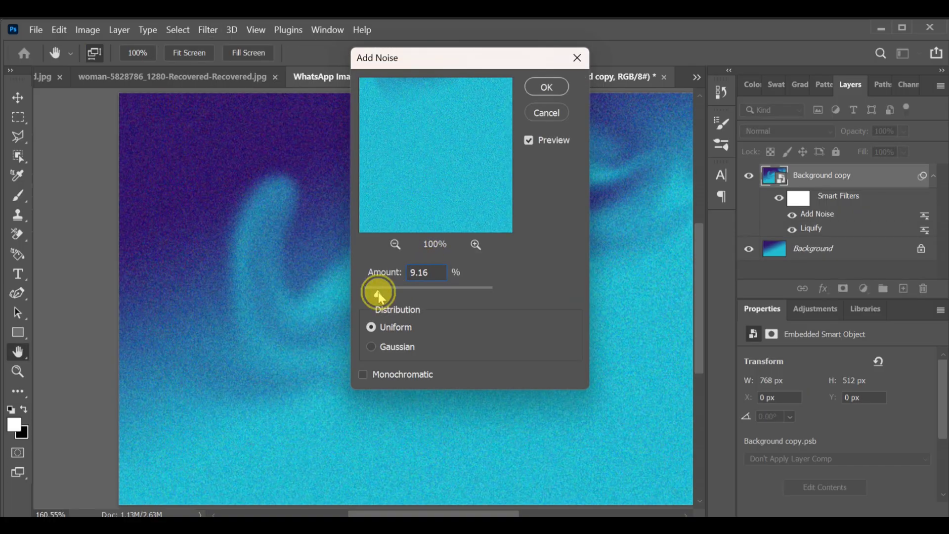
{"action": "left_click_drag", "start_coordinate": [394, 288], "coordinate": [366, 287]}
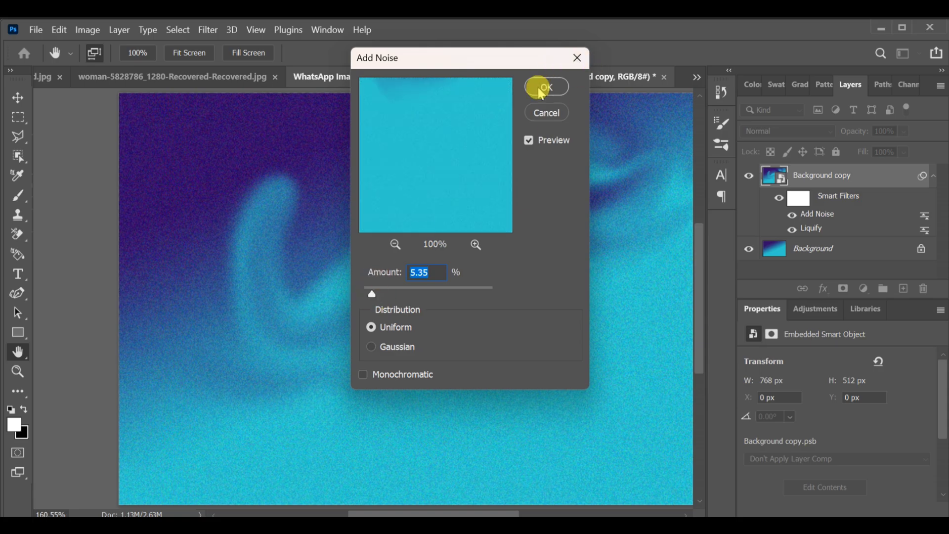
{"action": "left_click", "coordinate": [545, 87]}
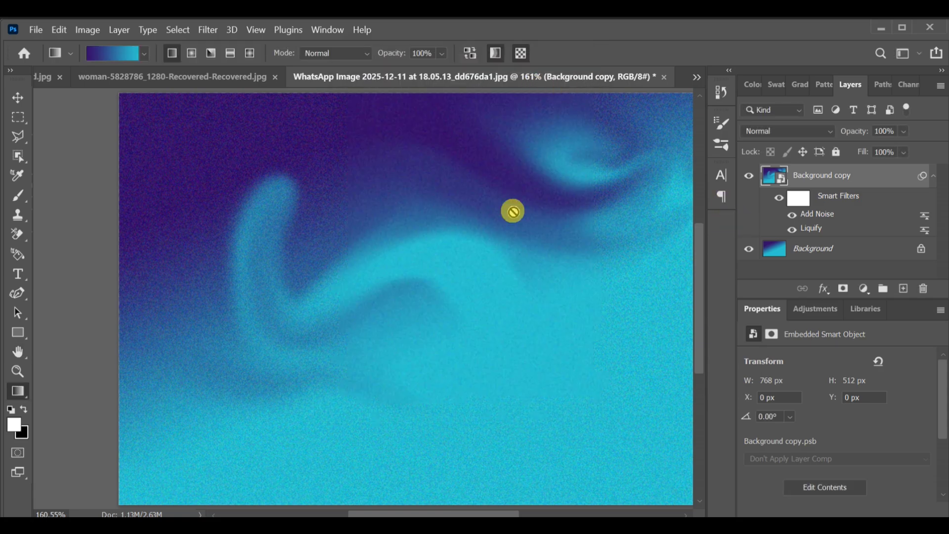
{"action": "mouse_move", "coordinate": [223, 301]}
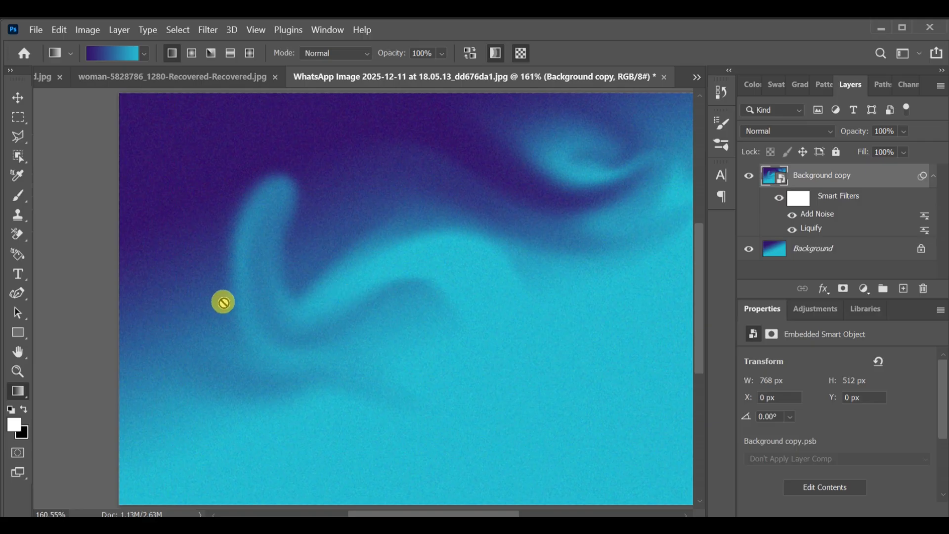